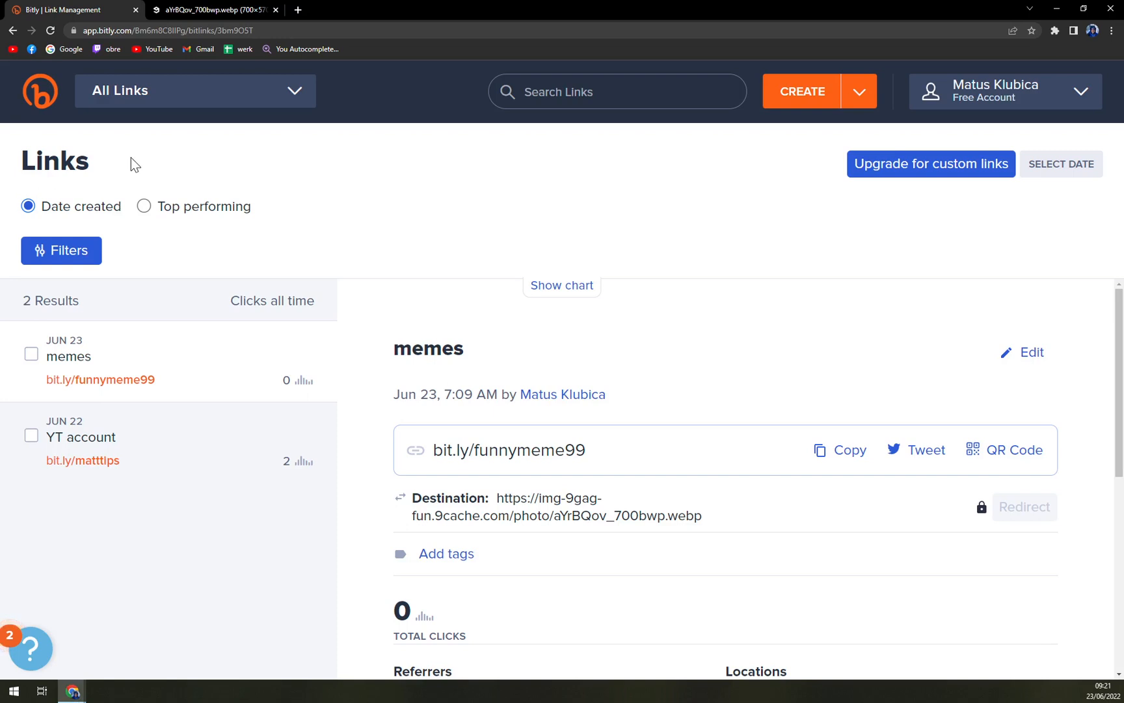
mouse_move(990, 101)
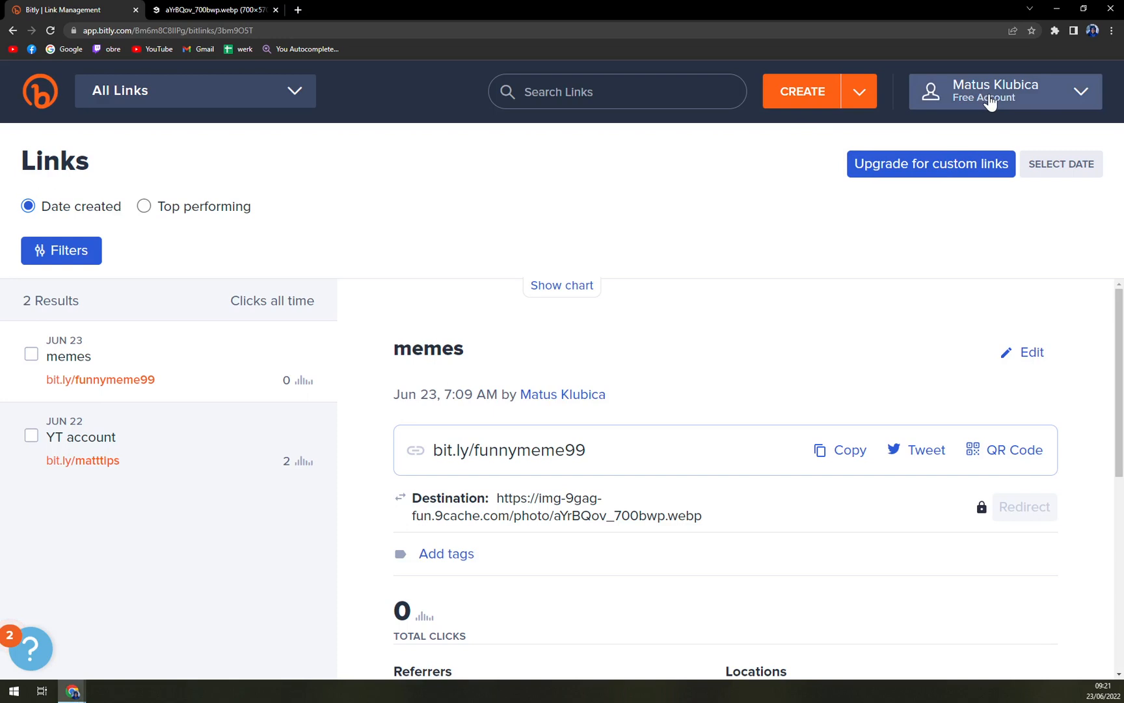
mouse_move(718, 286)
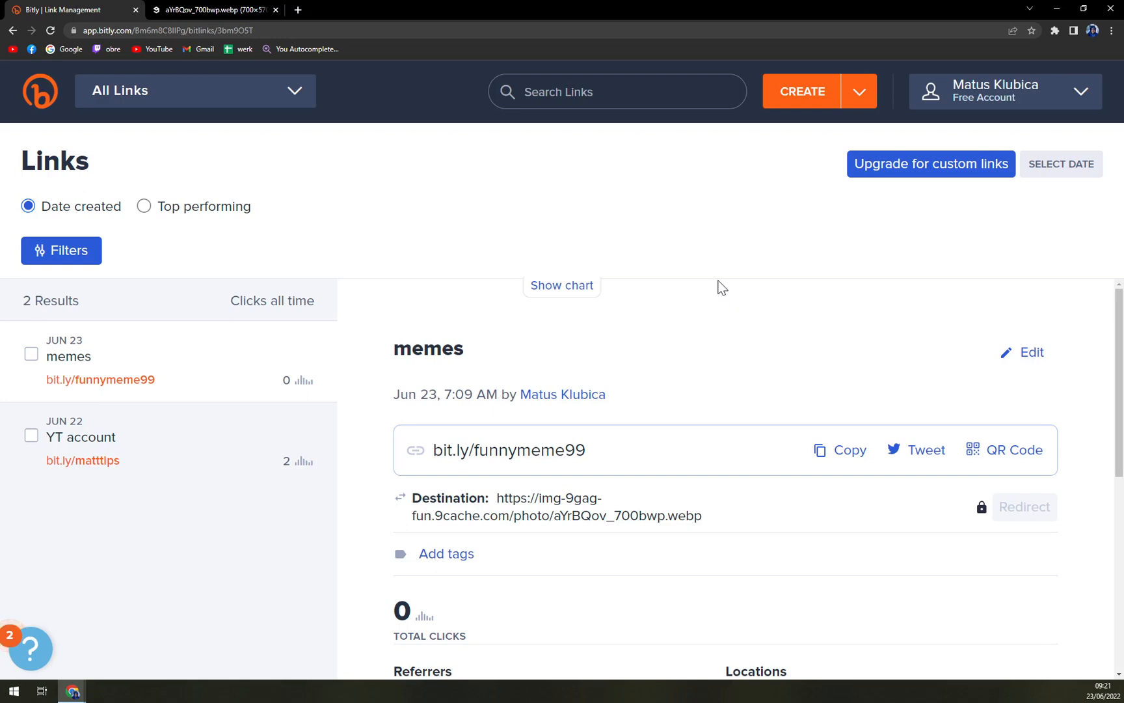
mouse_move(436, 203)
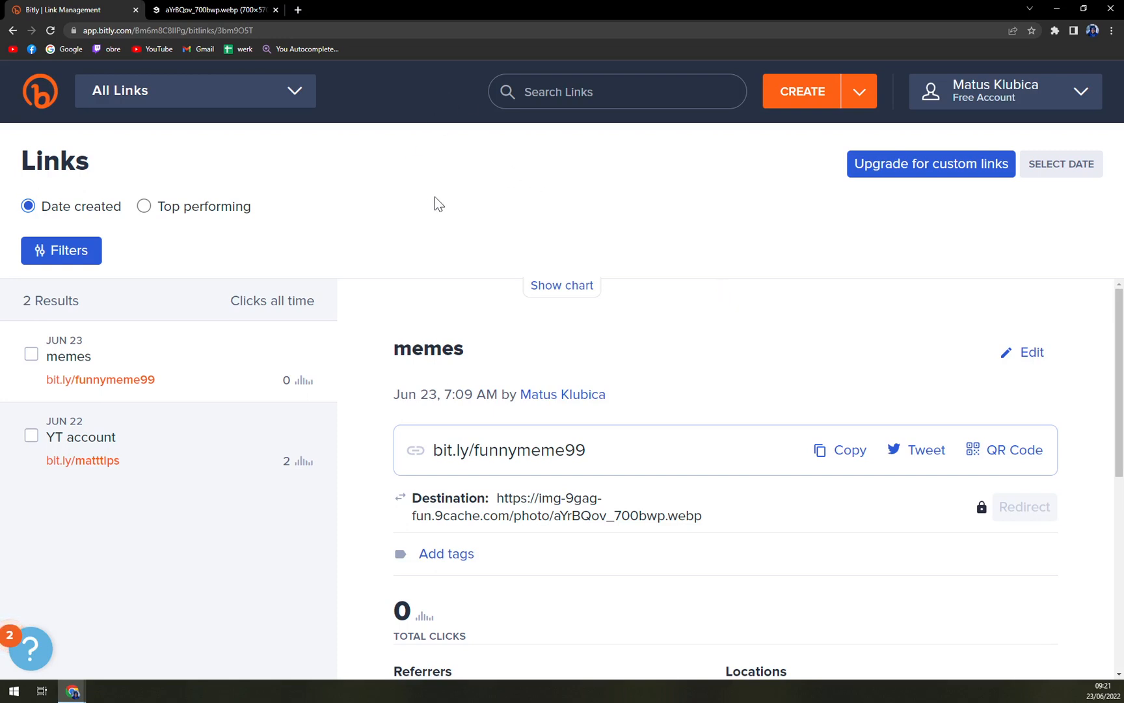
mouse_move(281, 246)
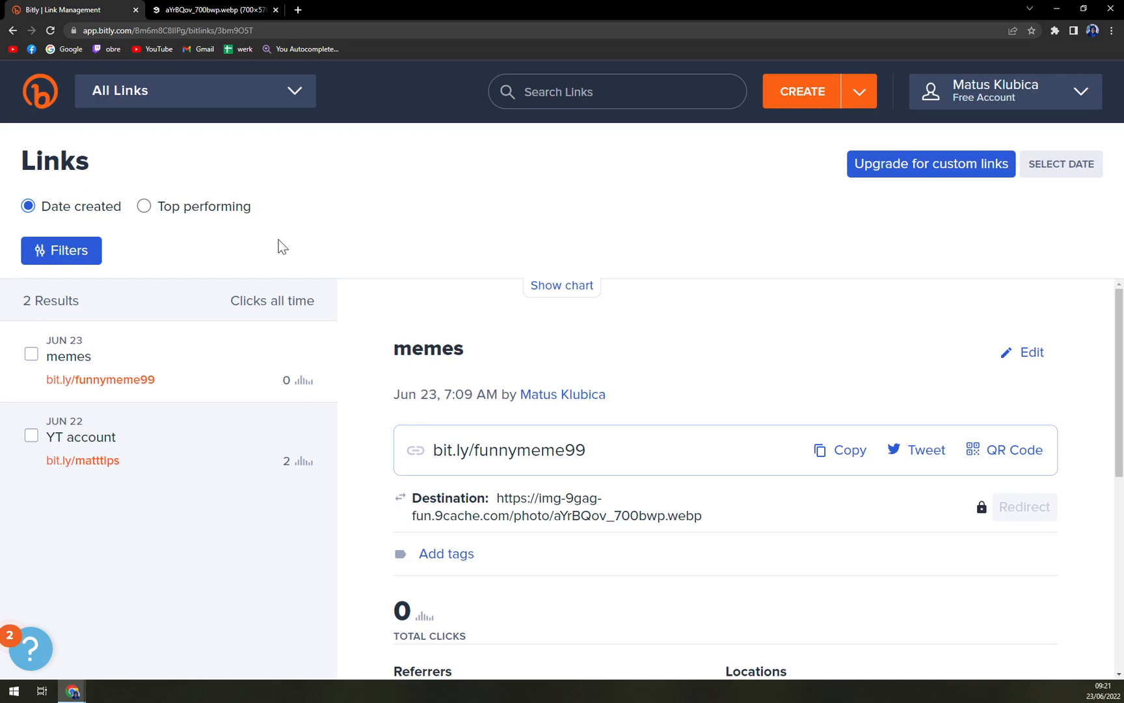
mouse_move(562, 289)
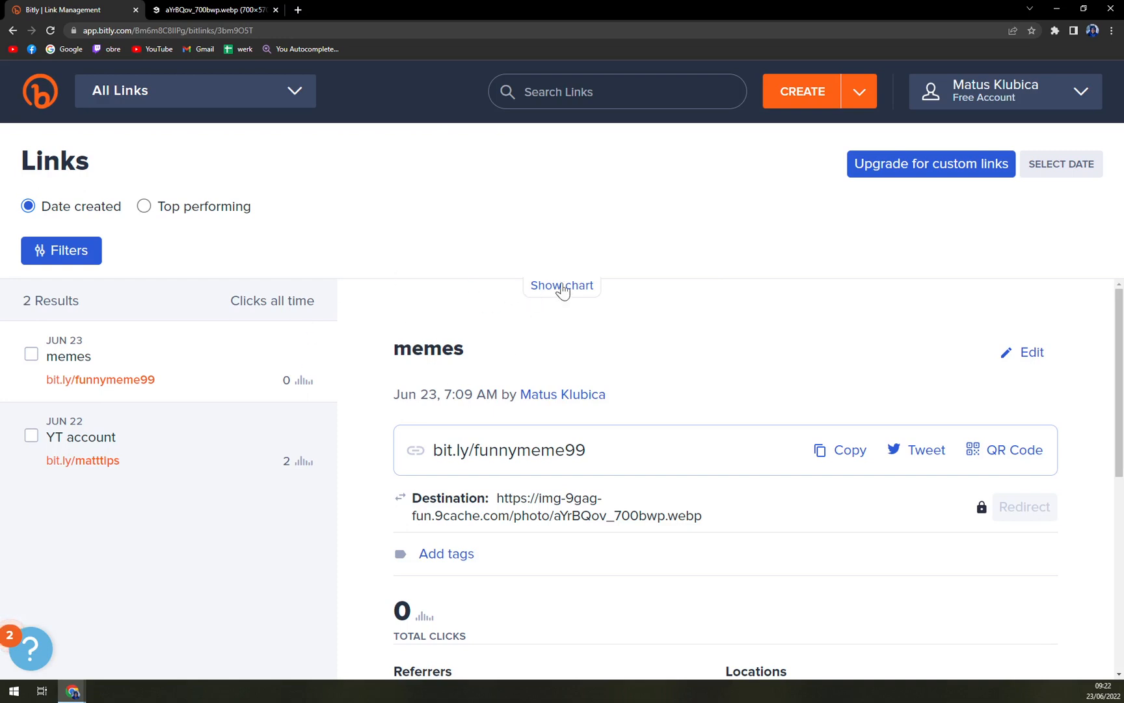
mouse_move(536, 264)
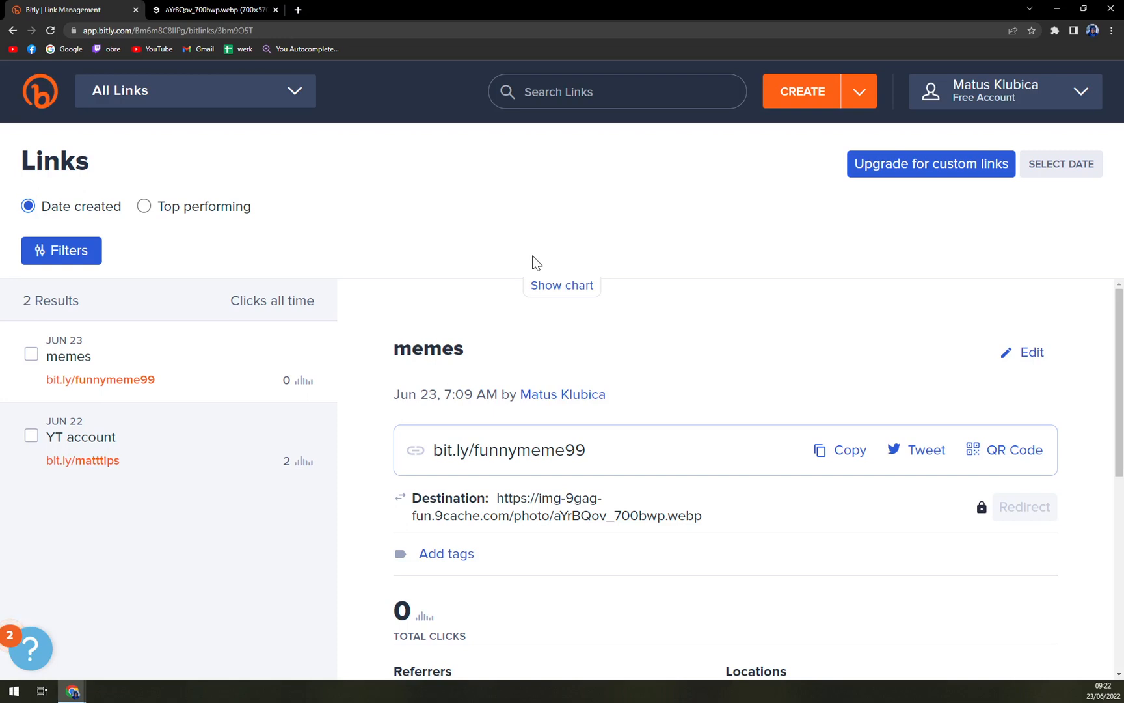
mouse_move(524, 252)
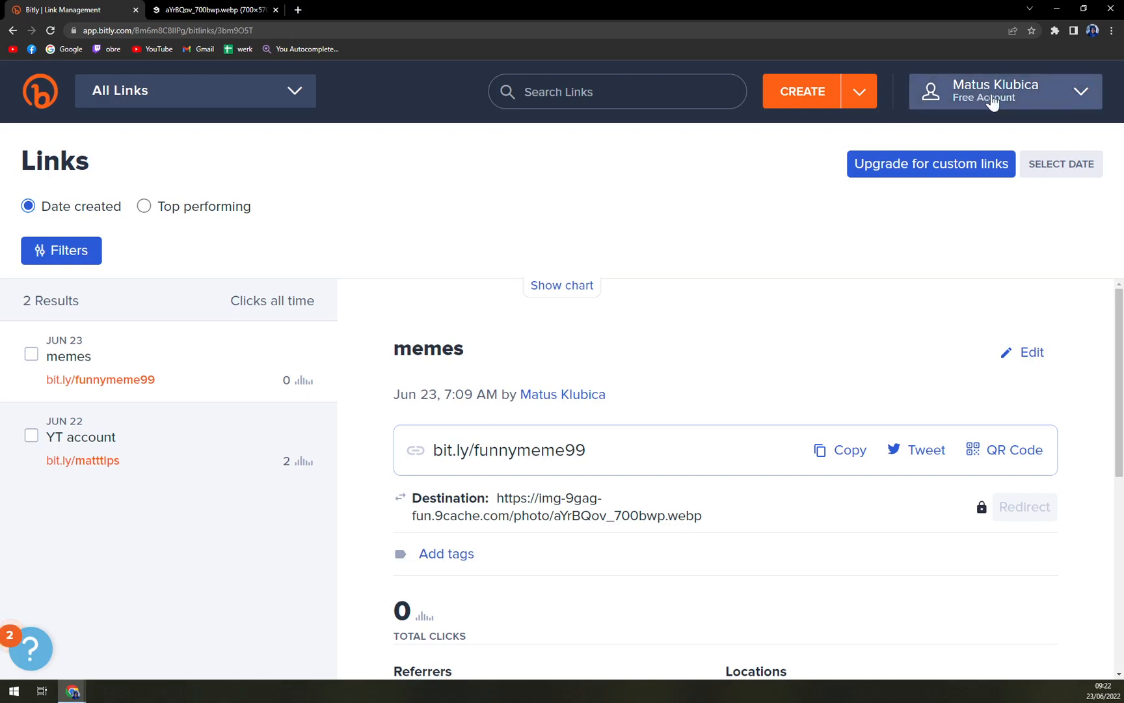
mouse_move(988, 103)
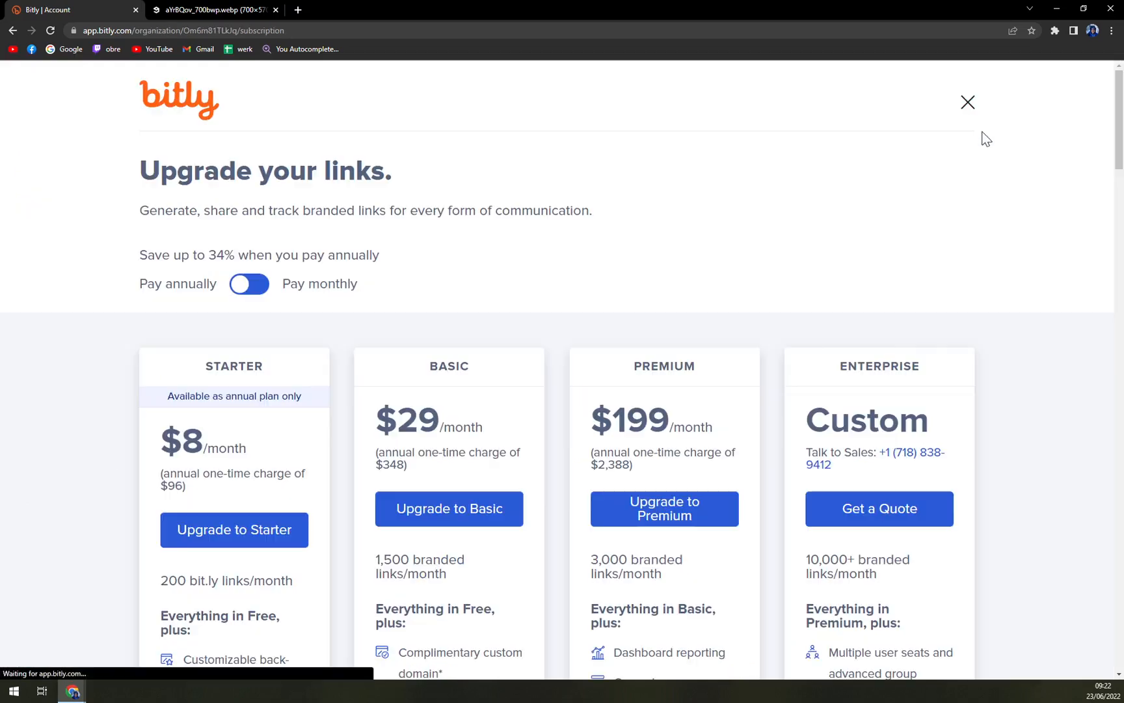
- Compare monthly versus annual plan prices, settling on annual: Starter $8, Basic $29, Premium $199, Enterprise custom
scroll(down, 3)
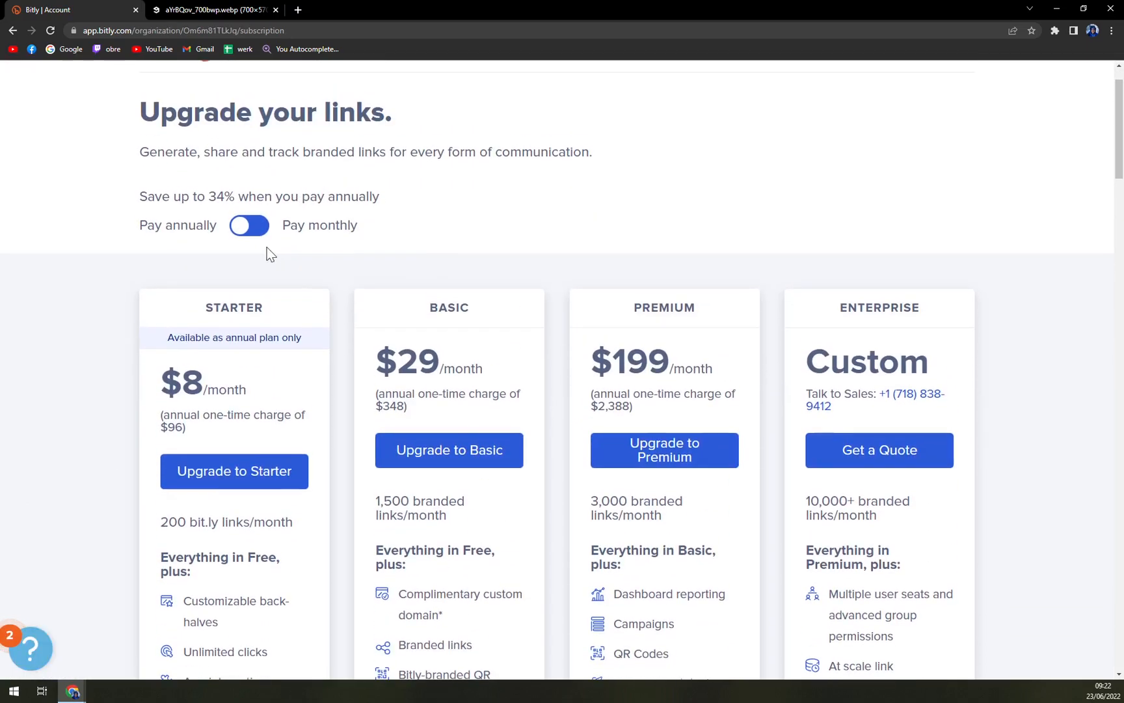
click(248, 225)
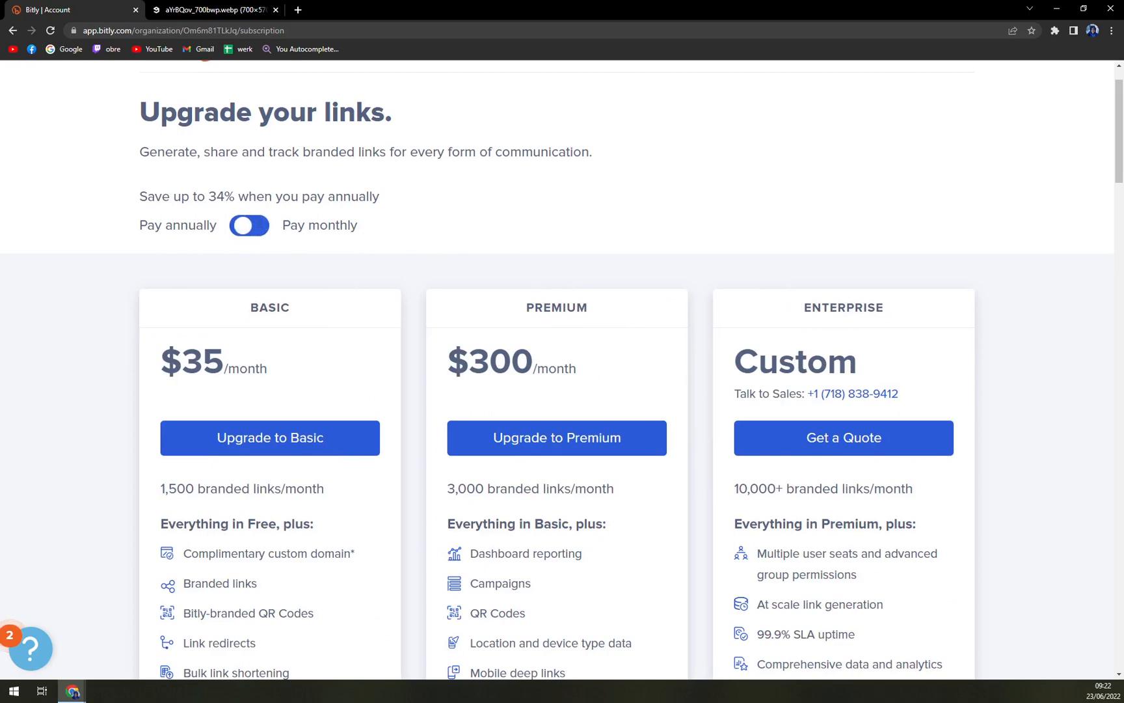
click(250, 225)
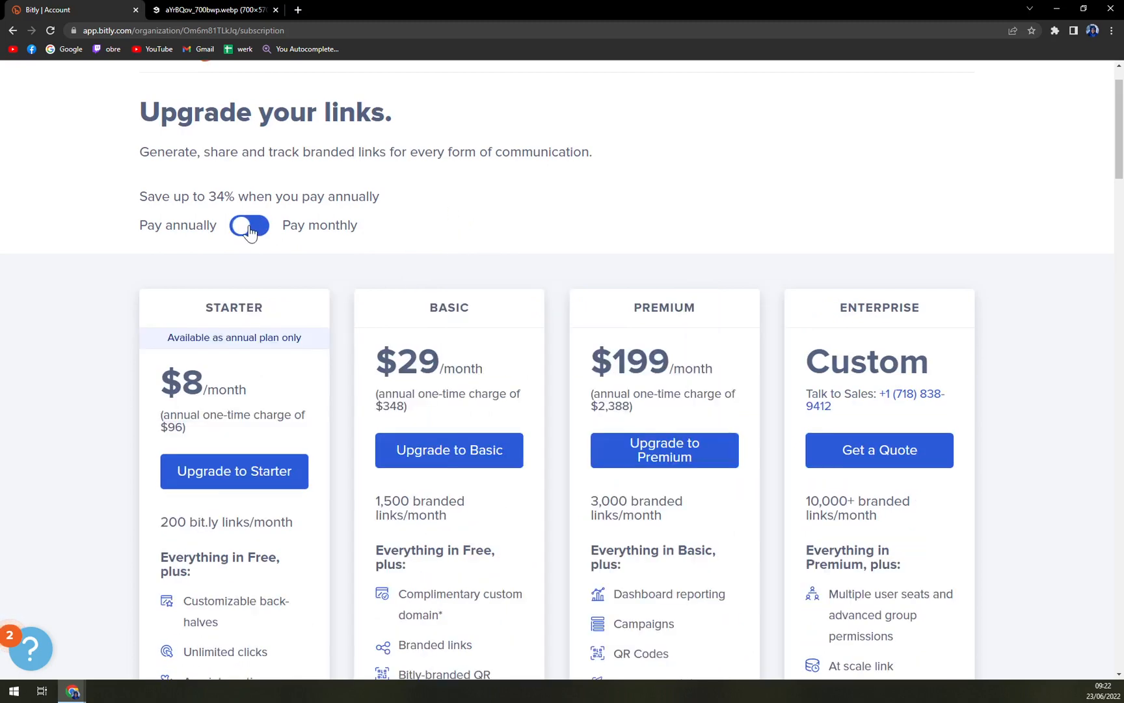
click(248, 226)
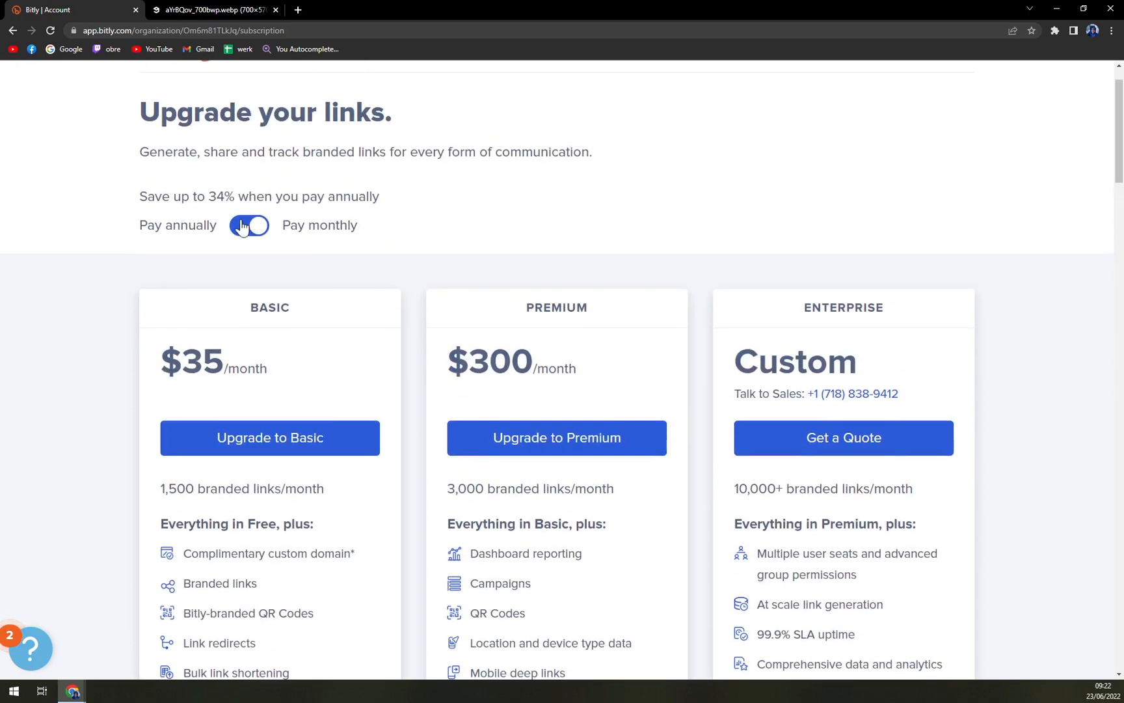
click(249, 225)
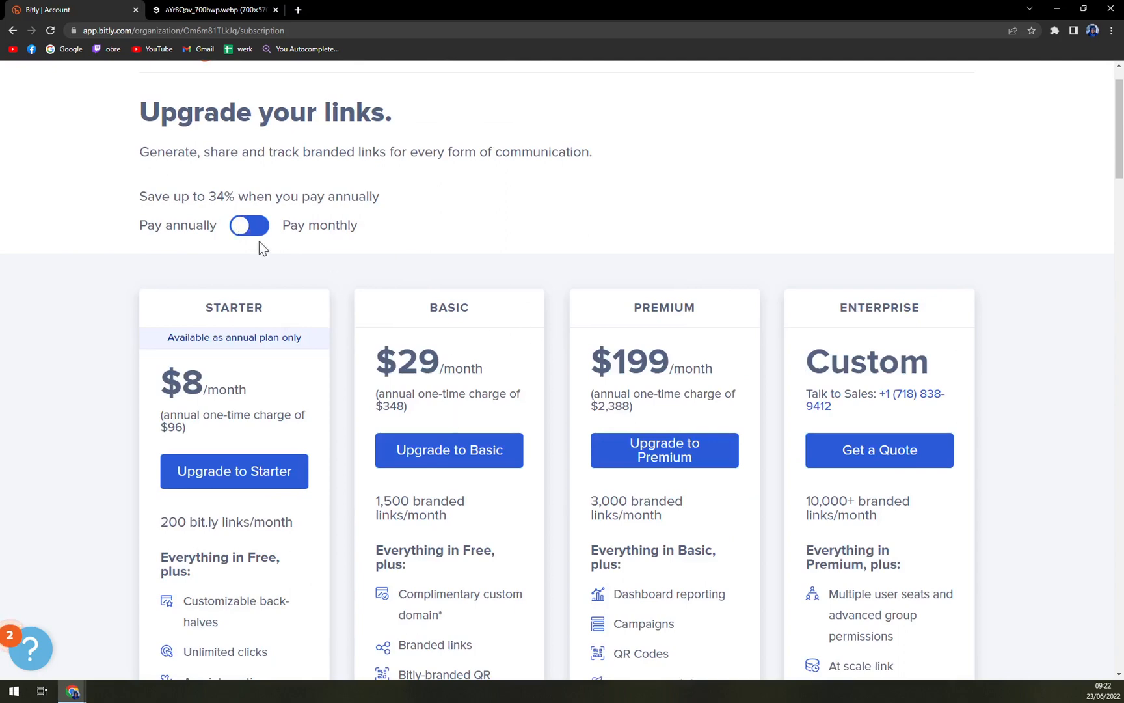
click(250, 225)
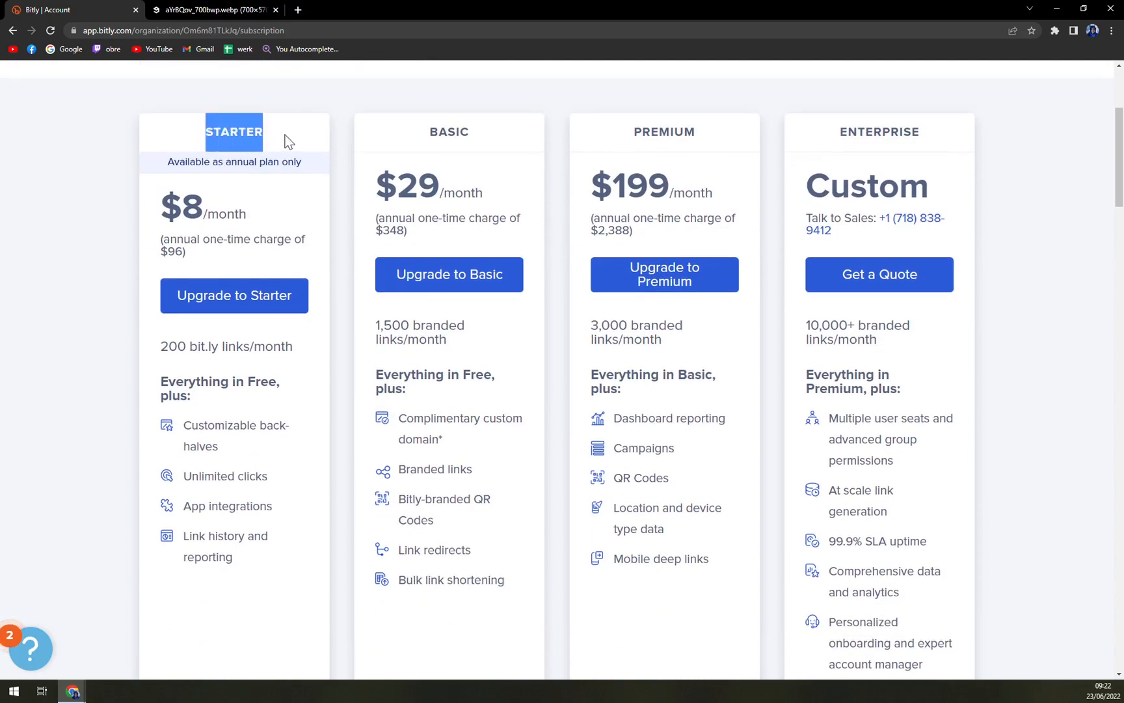
double_click(173, 347)
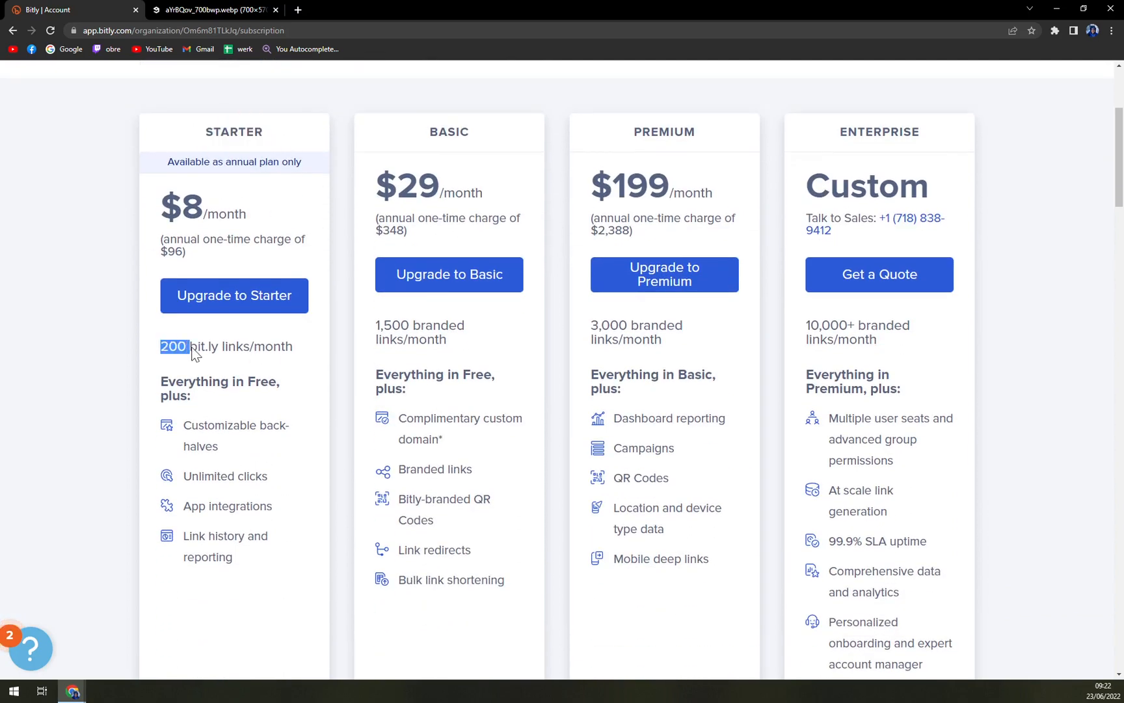
drag(172, 347, 267, 346)
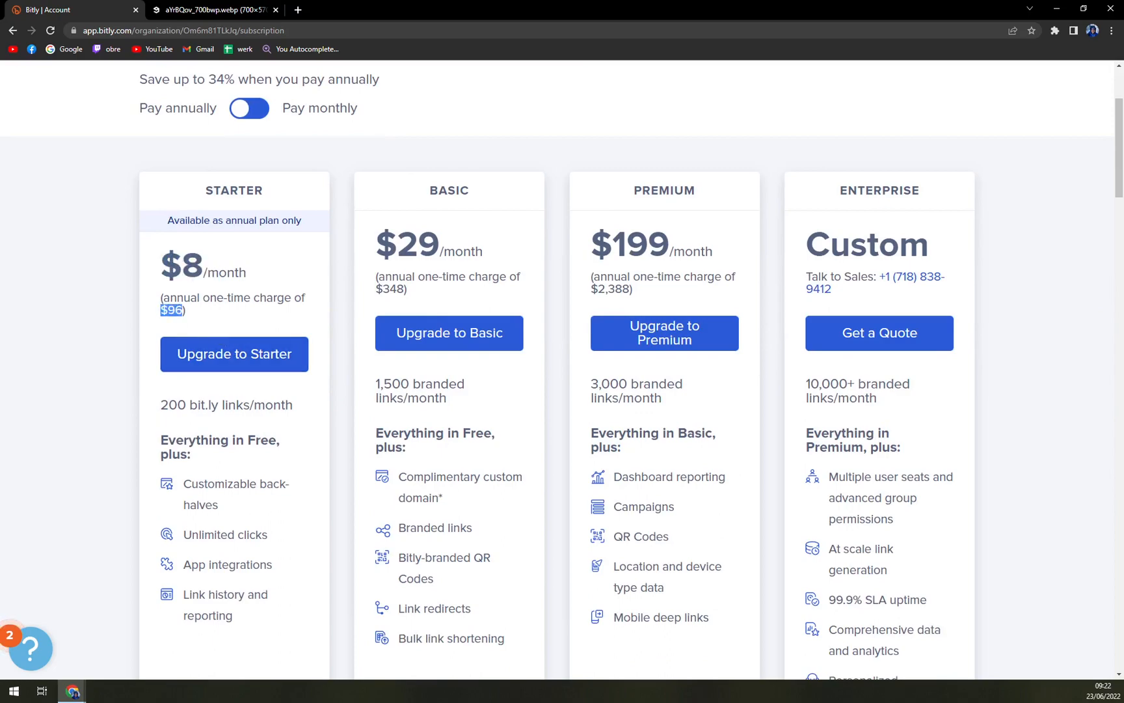
scroll(down, 3)
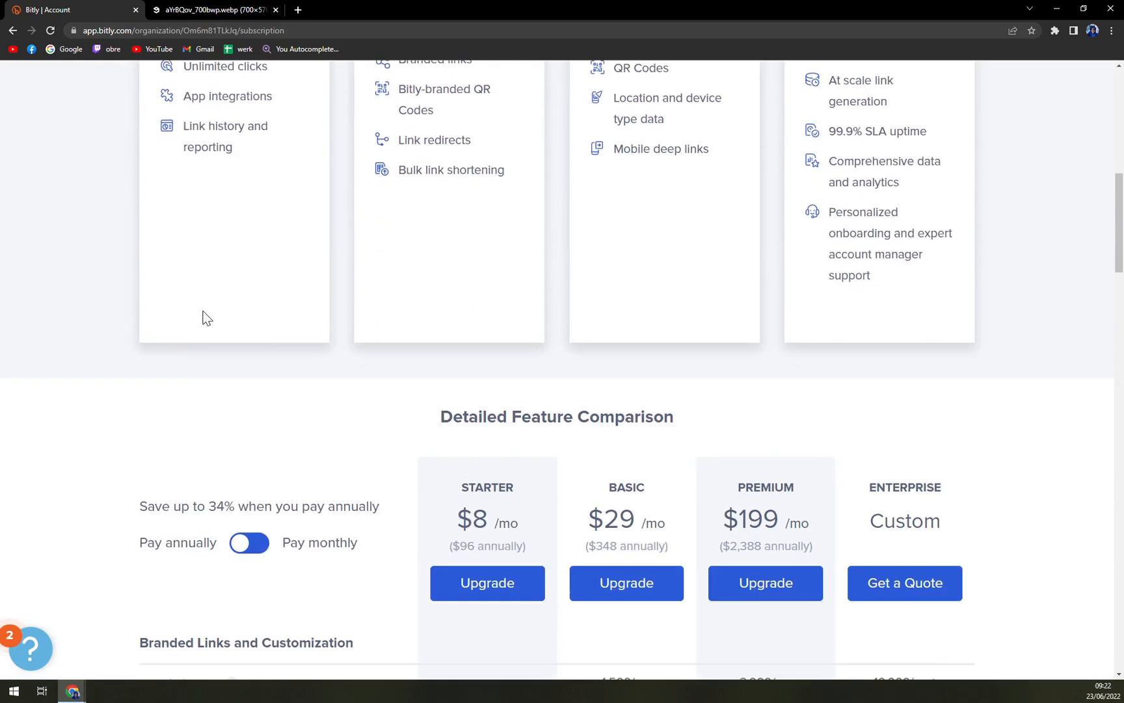
scroll(down, 3)
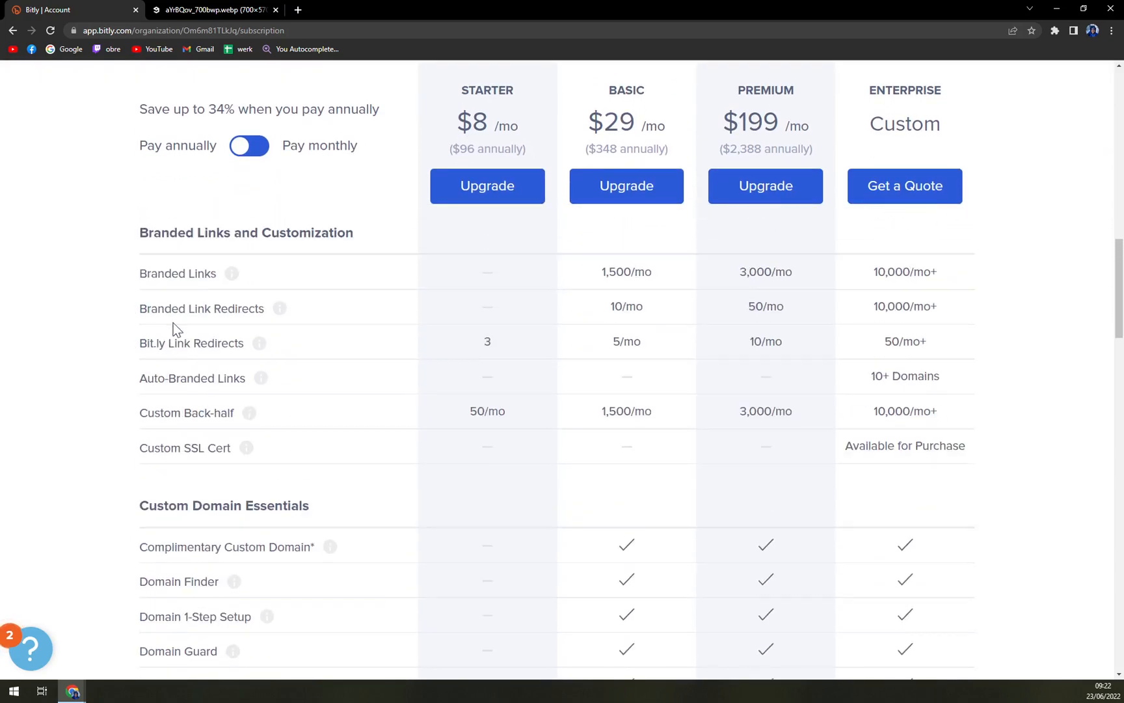
scroll(up, 3)
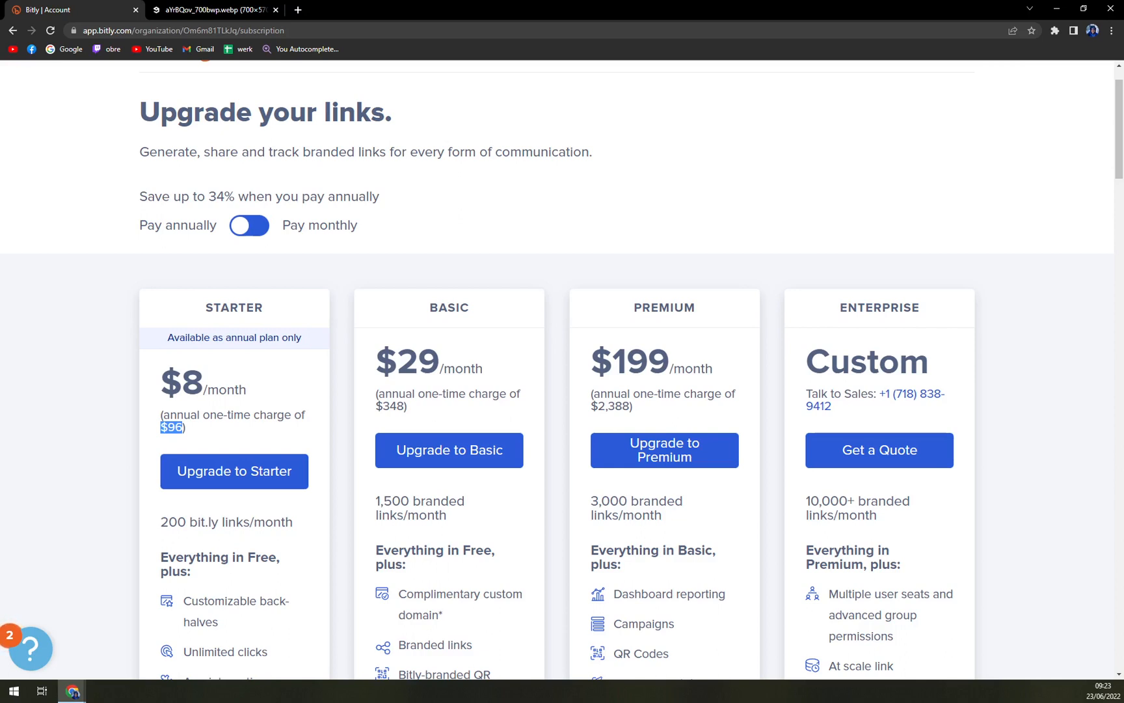
mouse_move(406, 464)
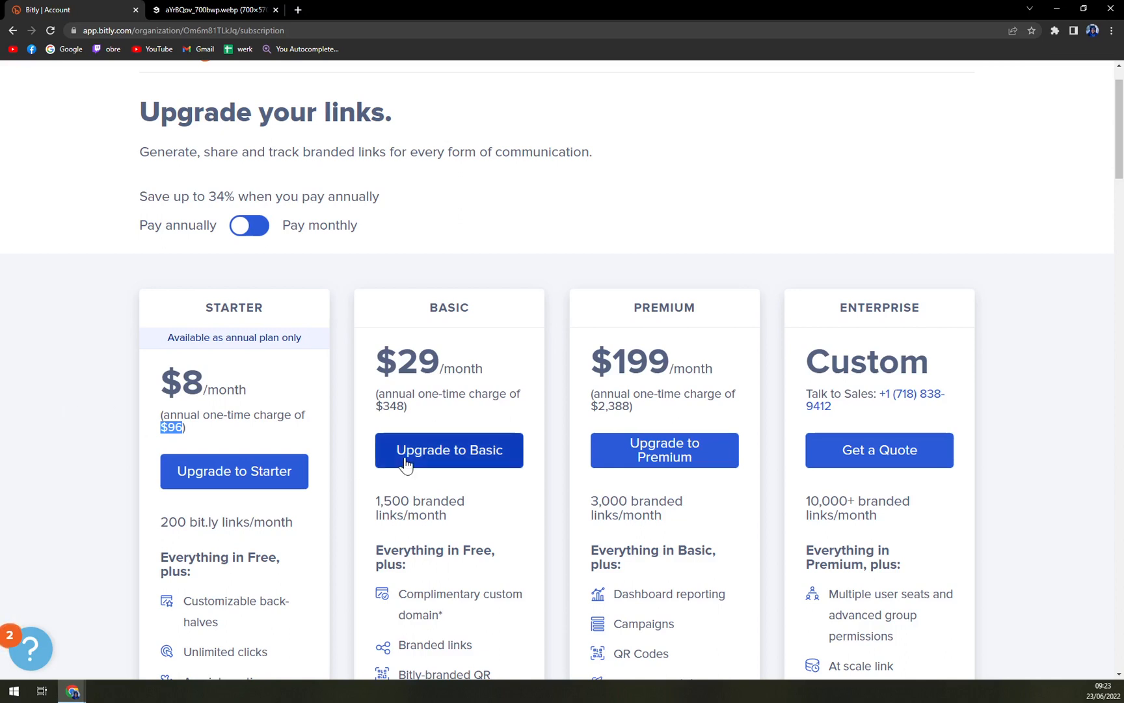